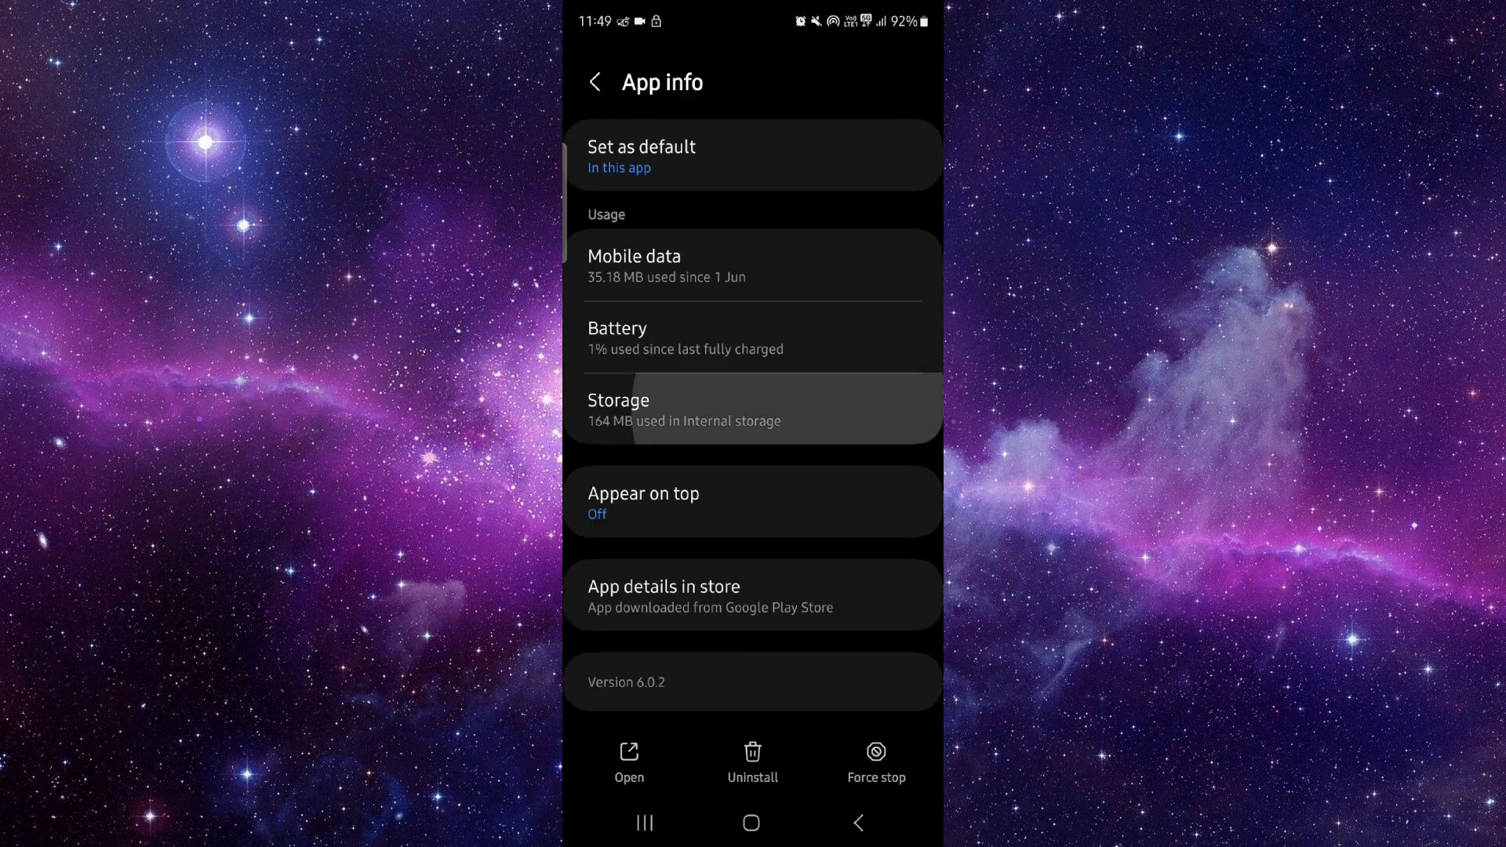
View Rave's storage usage, then launch Rave from its Google Play page and scroll its home feed
{"action": "left_click", "coordinate": [753, 409]}
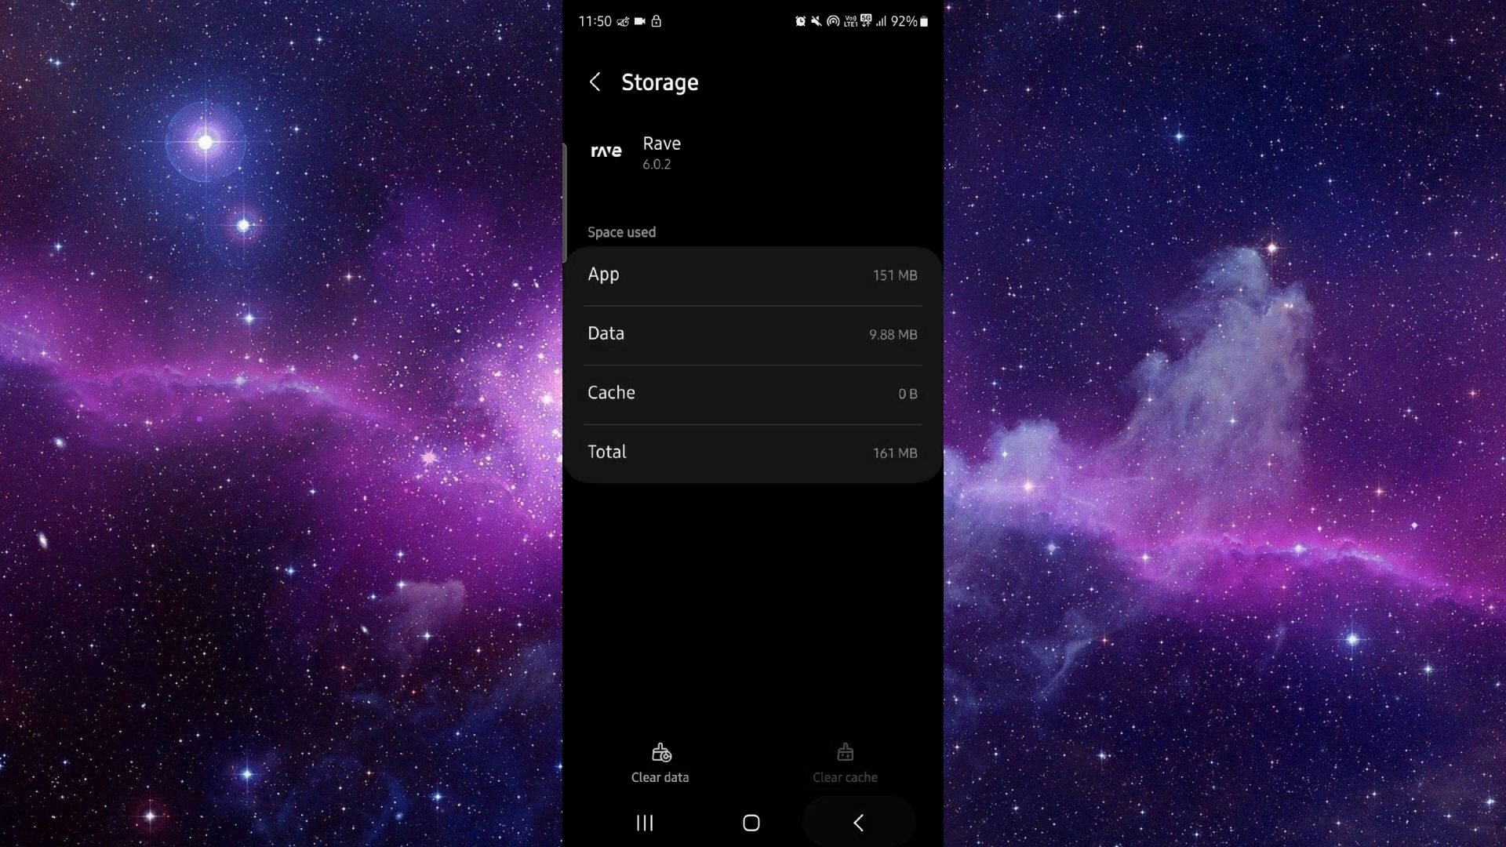
{"action": "left_click", "coordinate": [858, 824]}
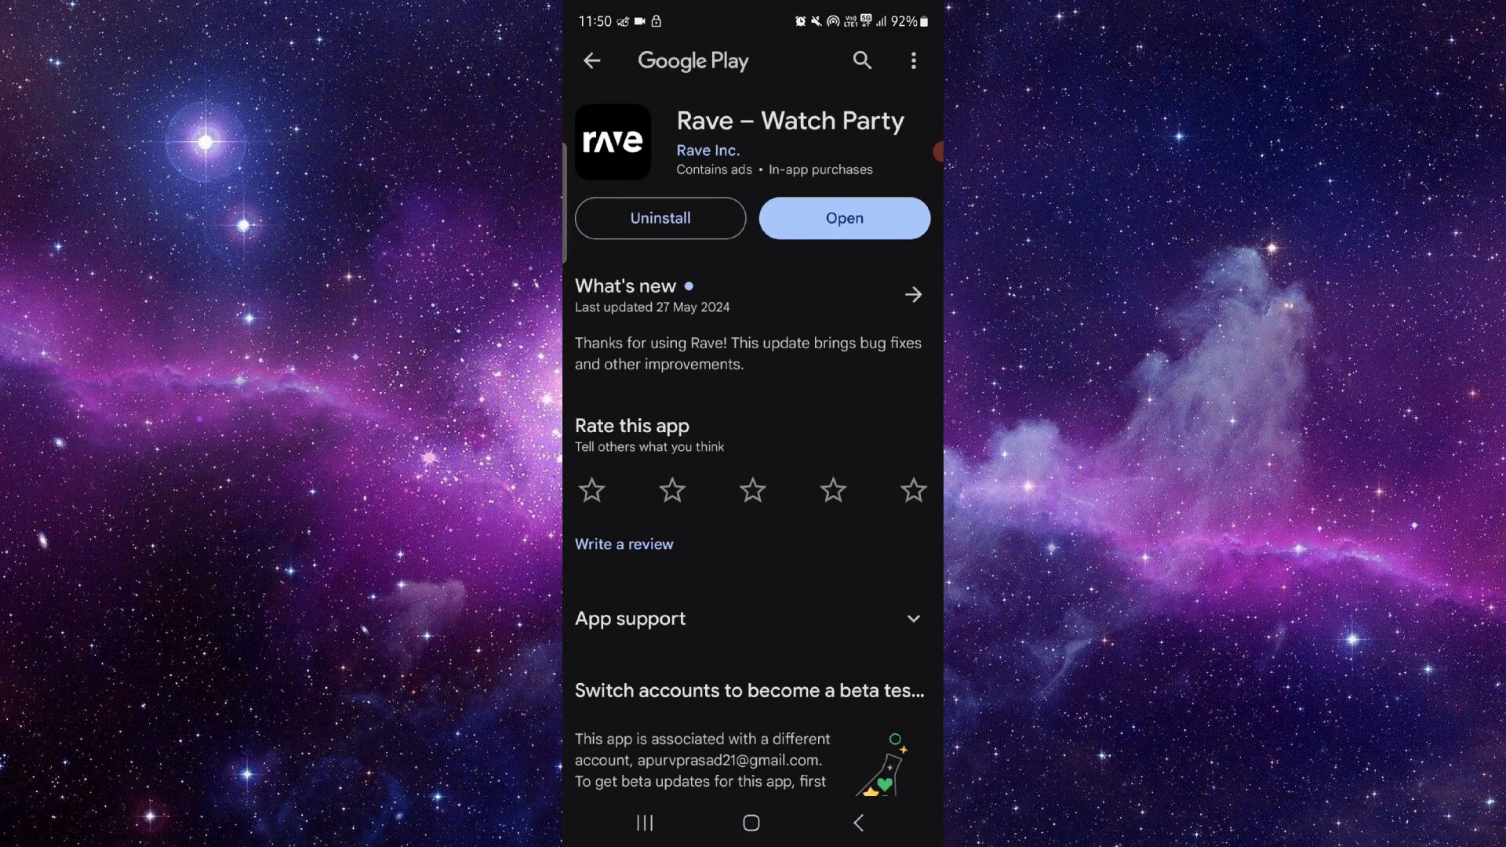
{"action": "left_click", "coordinate": [842, 218]}
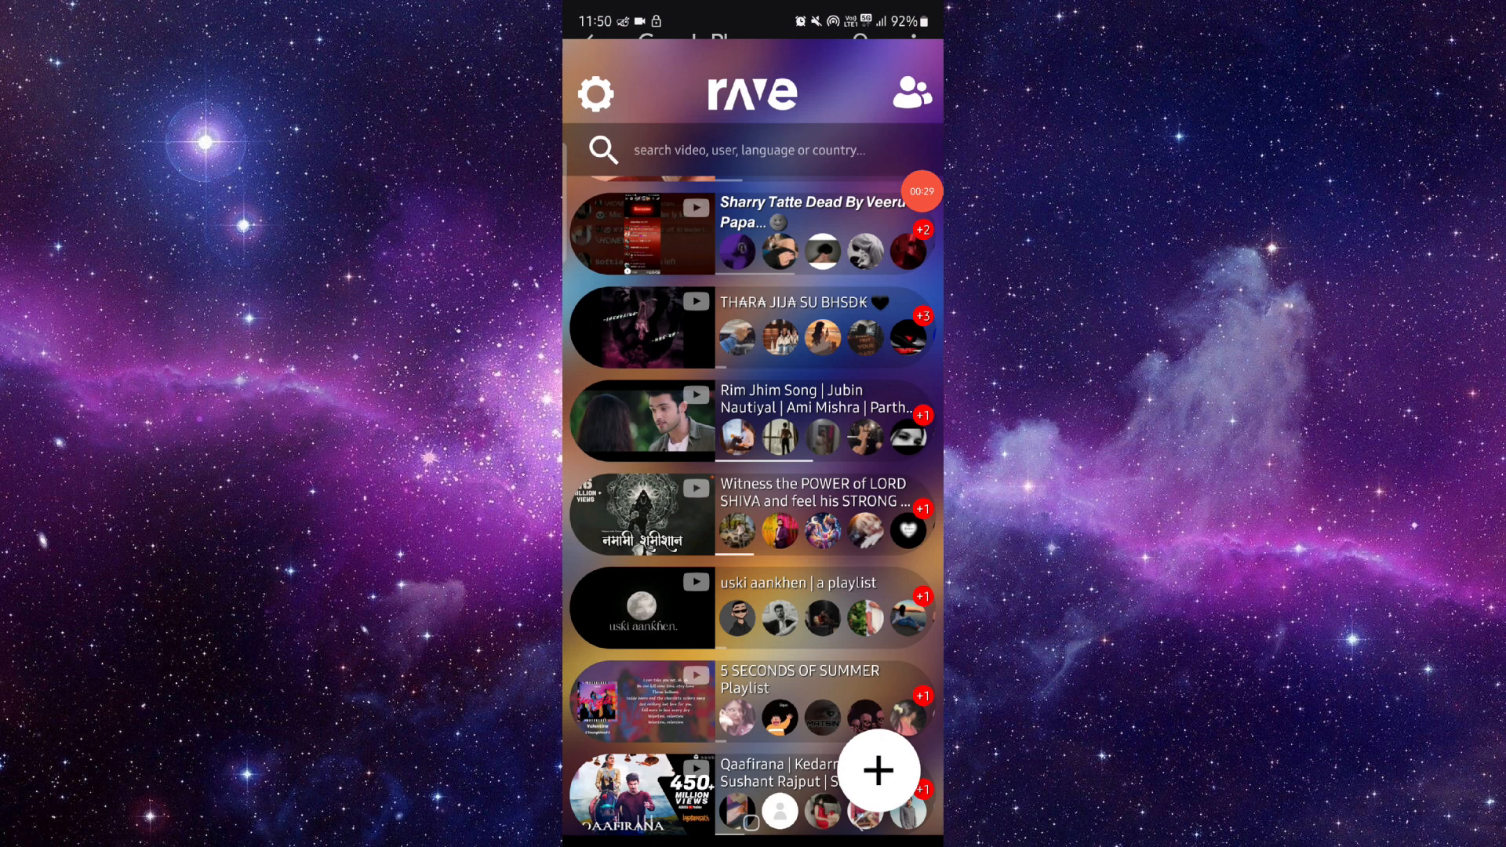
{"action": "scroll", "scroll_direction": "down", "scroll_amount": 3}
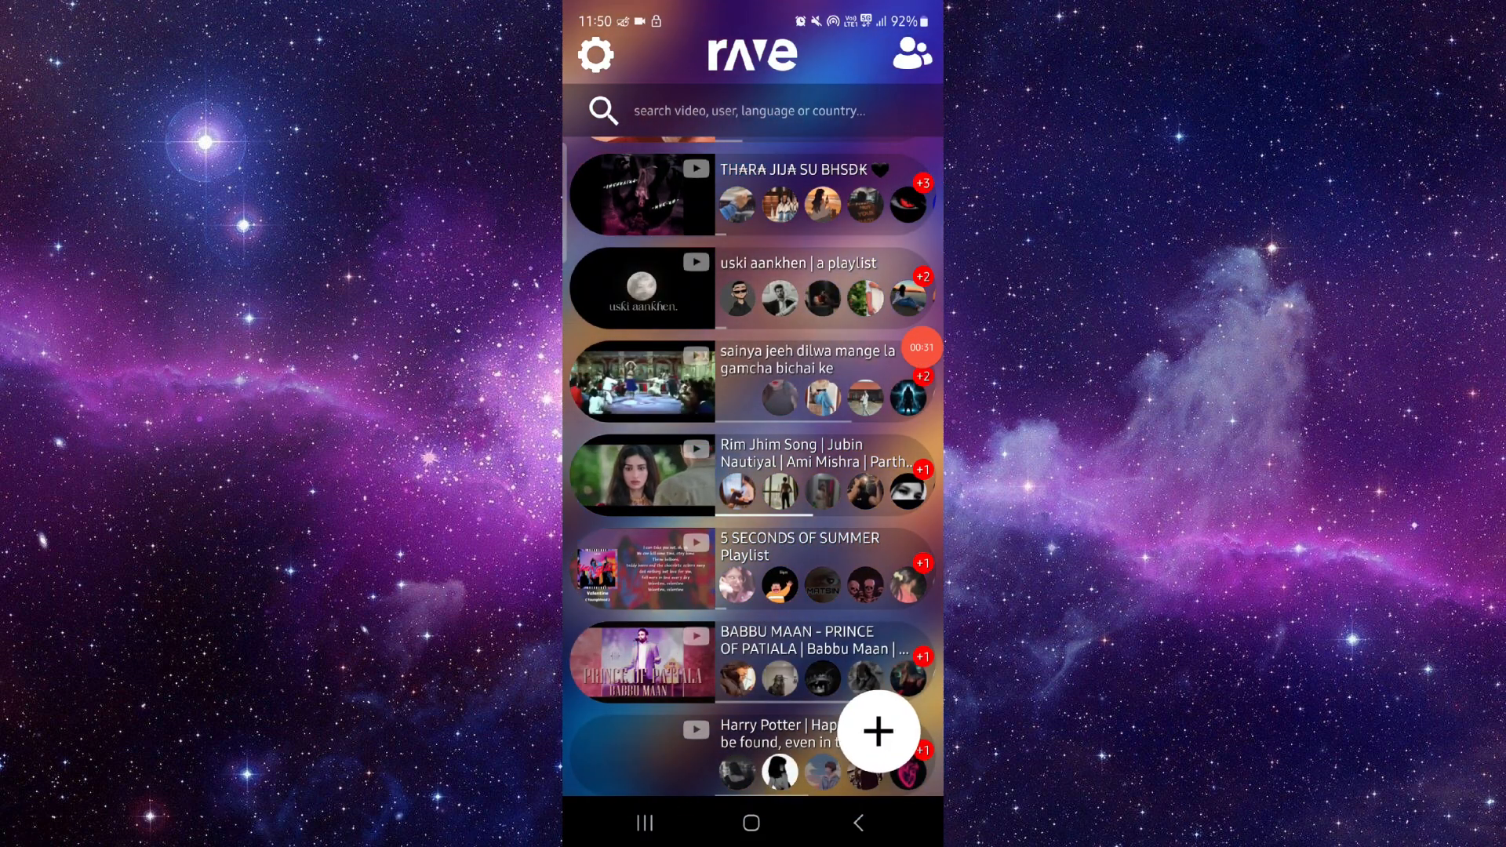